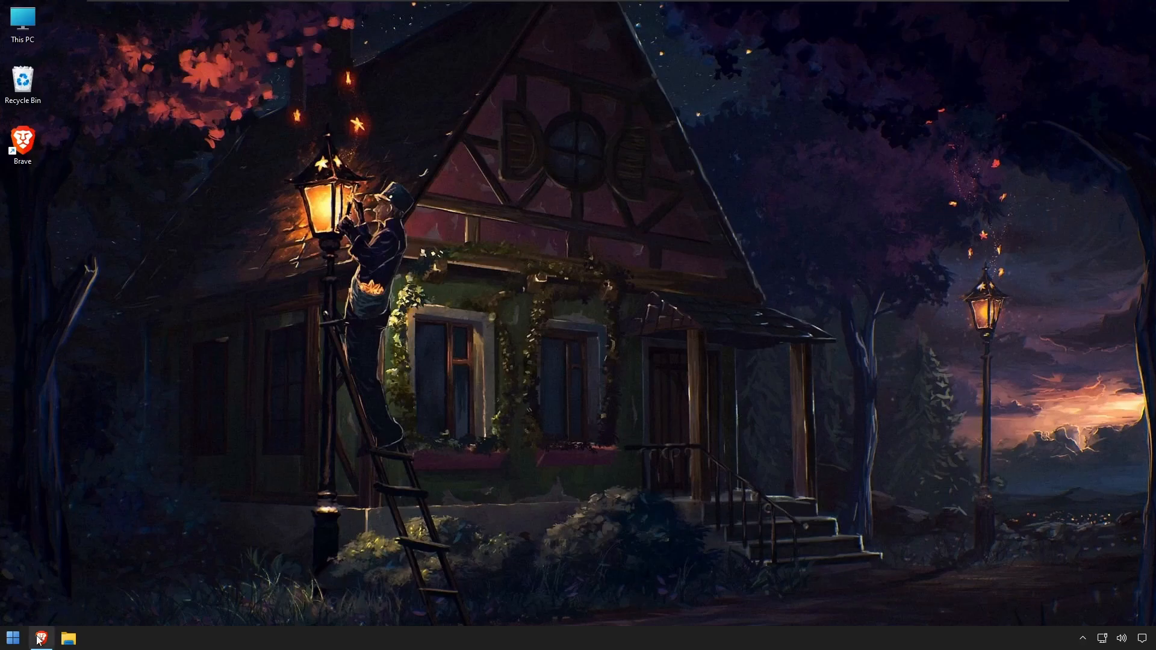
# Launch Brave and bring up the SponsorBlock Web Store tab alongside the YouTube channel tabs.
pyautogui.click(40, 638)
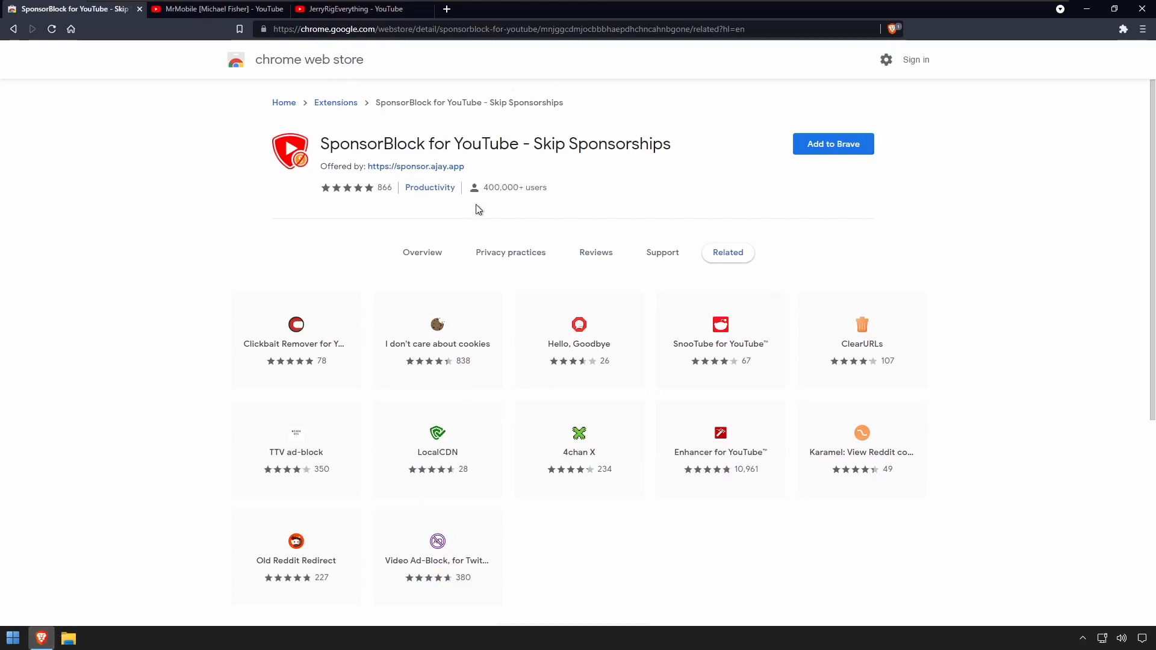
pyautogui.click(214, 9)
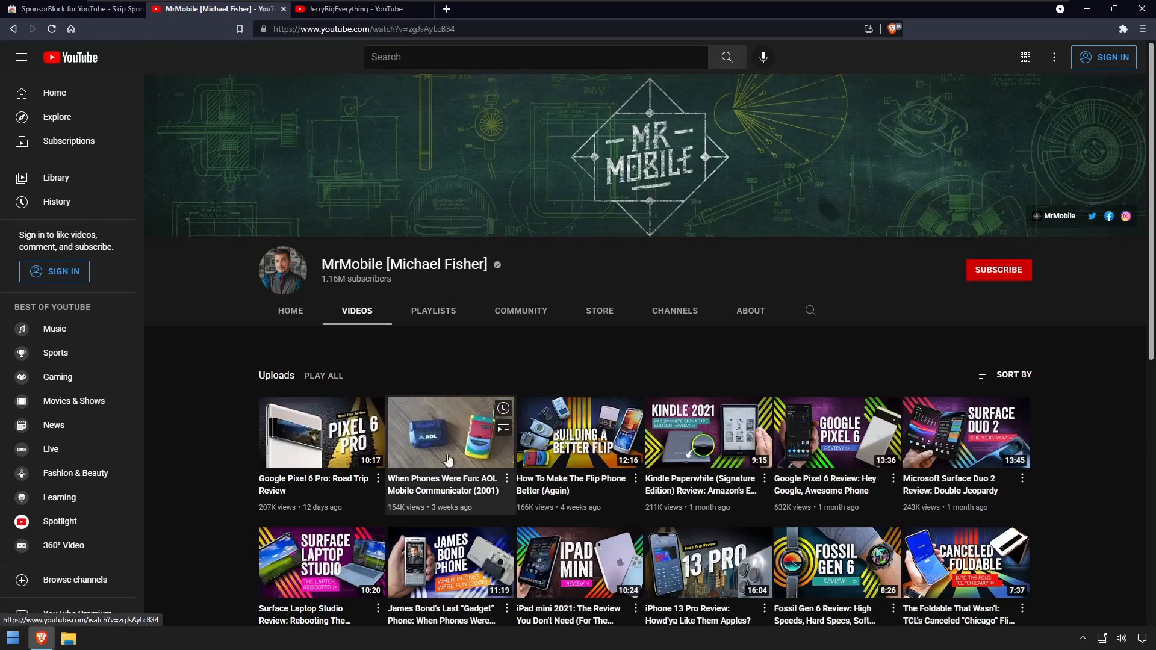
# Open MrMobile's AOL Mobile Communicator video and JerryRigEverything's modular flagship durability test video.
pyautogui.click(450, 434)
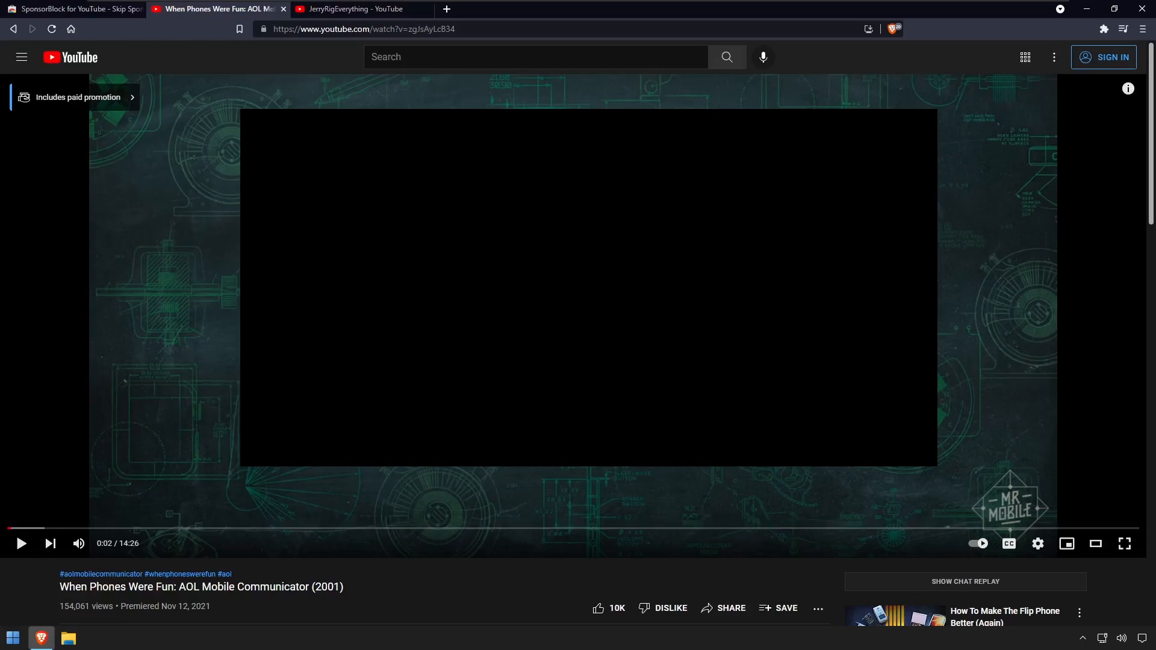
pyautogui.click(354, 9)
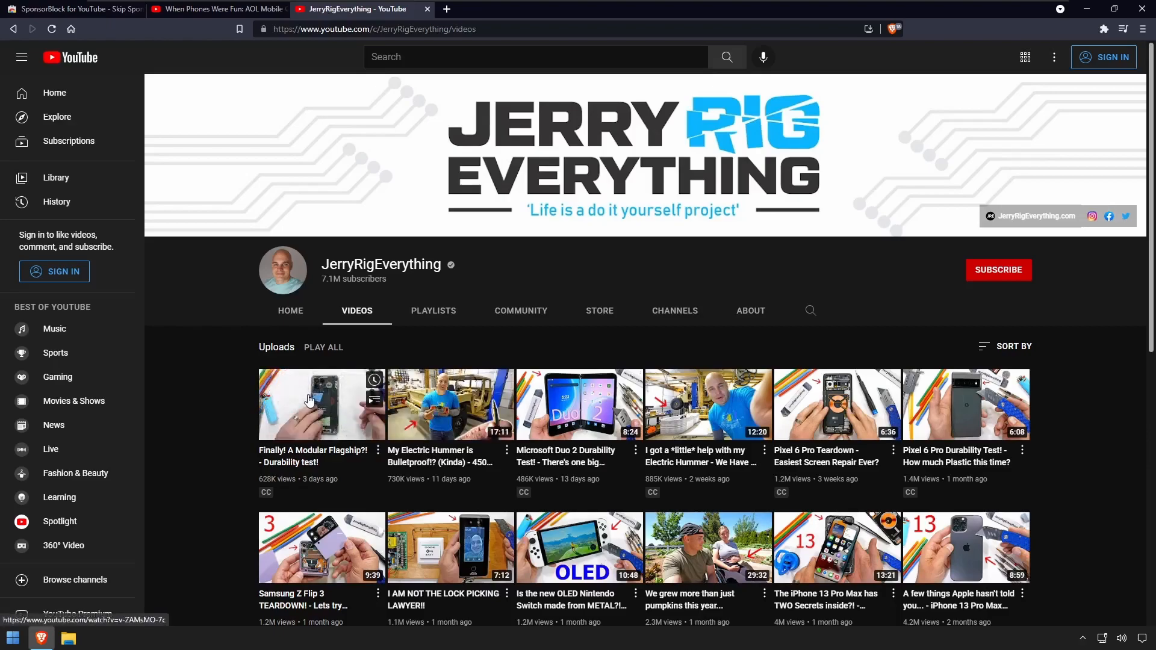
pyautogui.click(322, 404)
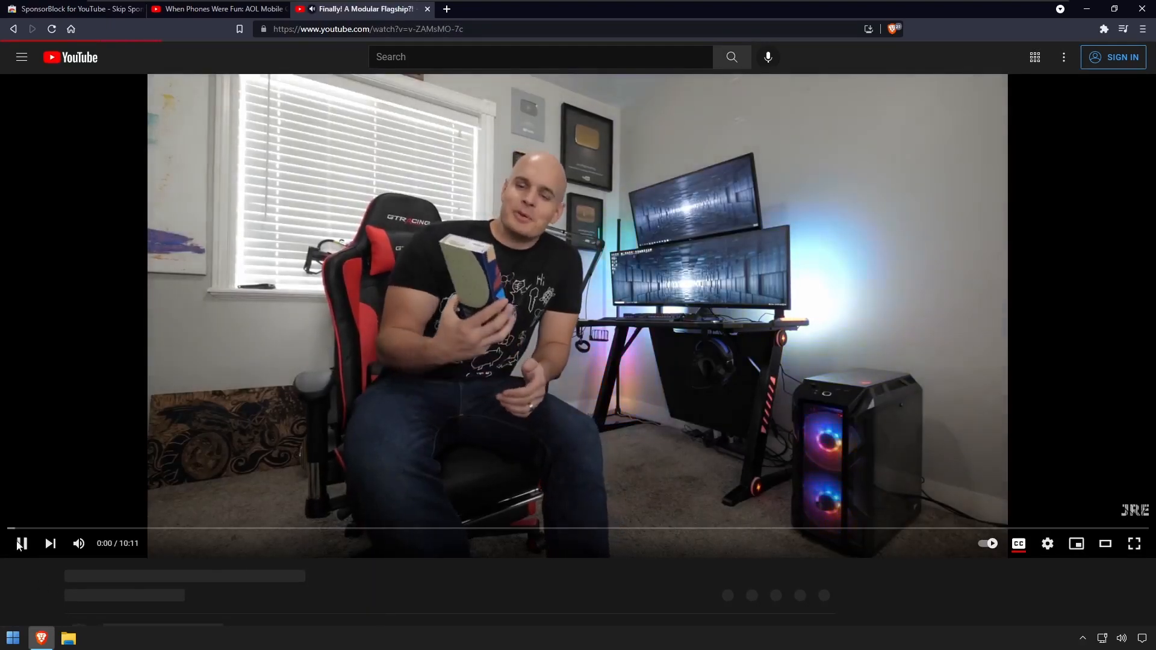
pyautogui.click(21, 543)
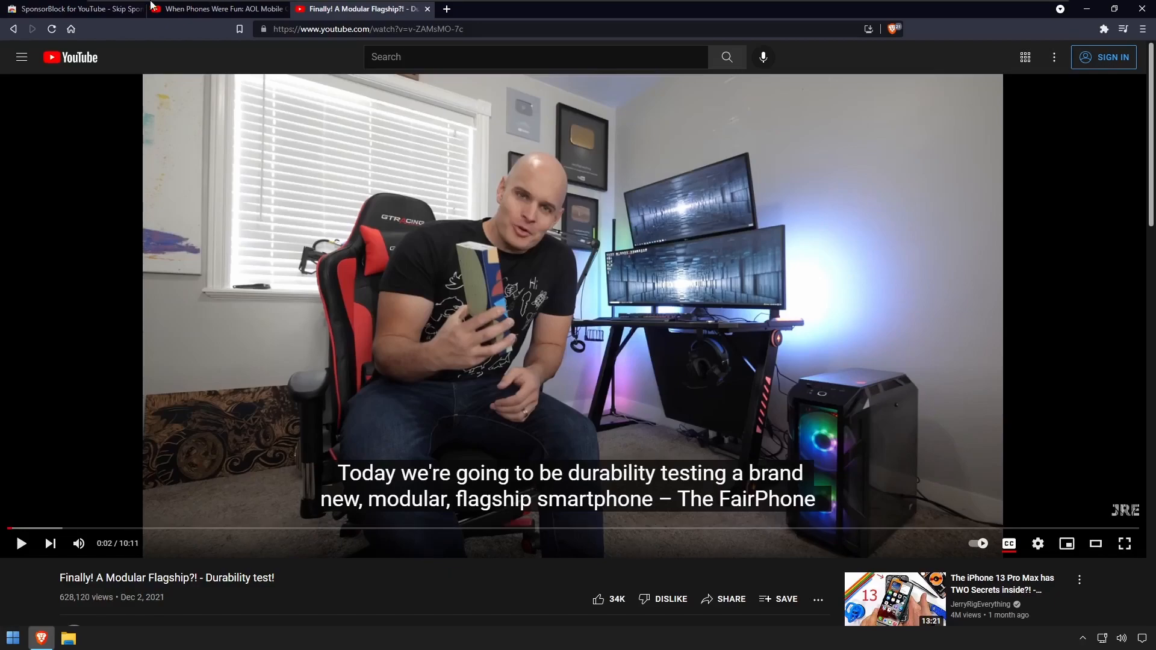
# Add SponsorBlock for YouTube to Brave from the Chrome Web Store and confirm the extension.
pyautogui.click(73, 9)
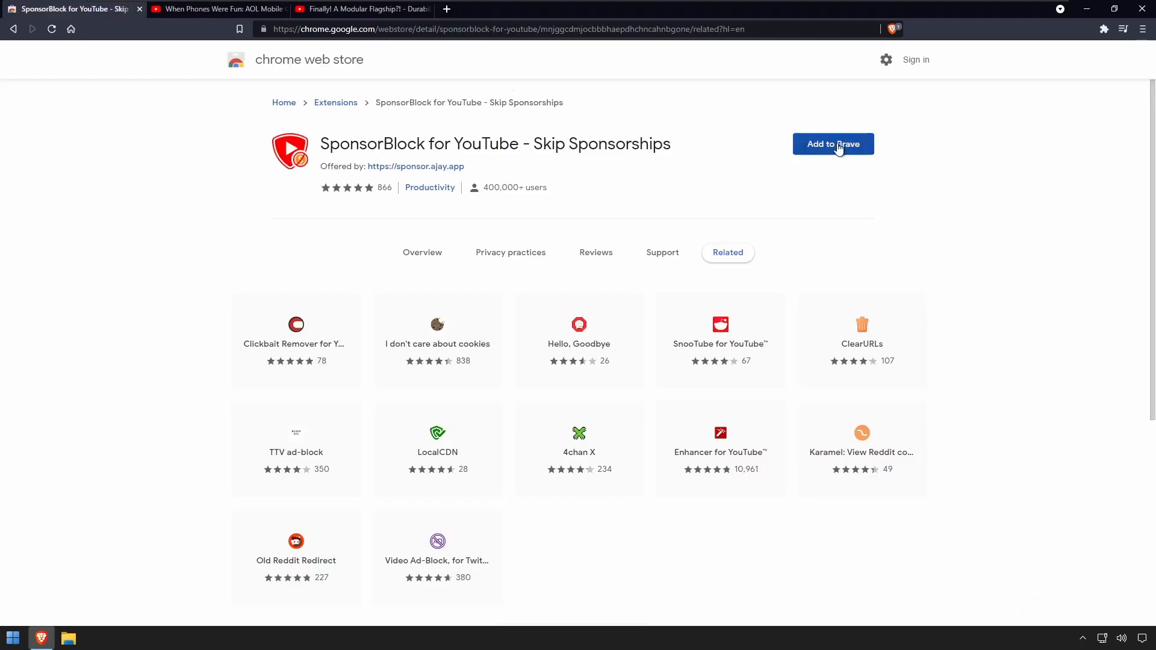
pyautogui.click(833, 144)
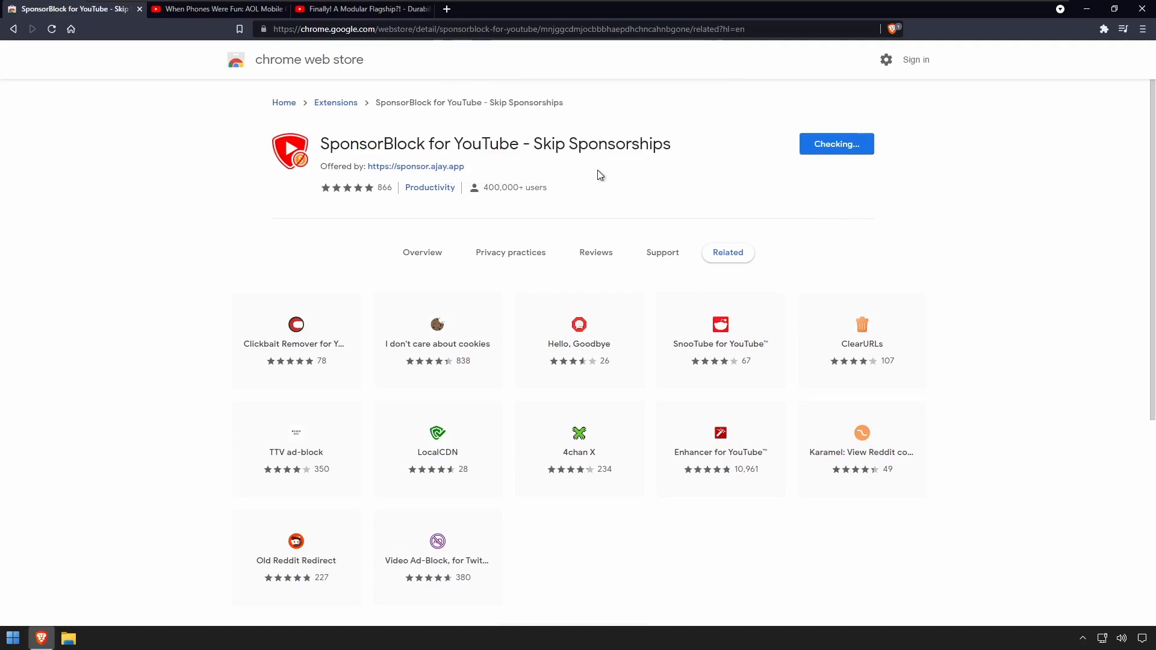
pyautogui.moveTo(720, 433)
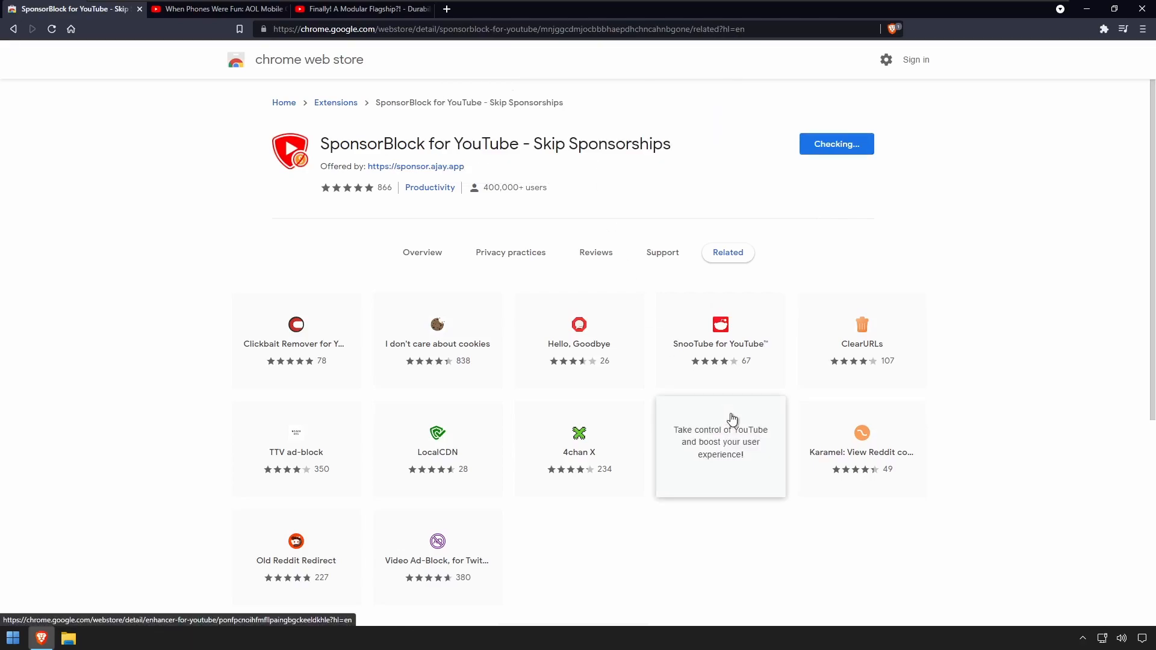
pyautogui.click(836, 144)
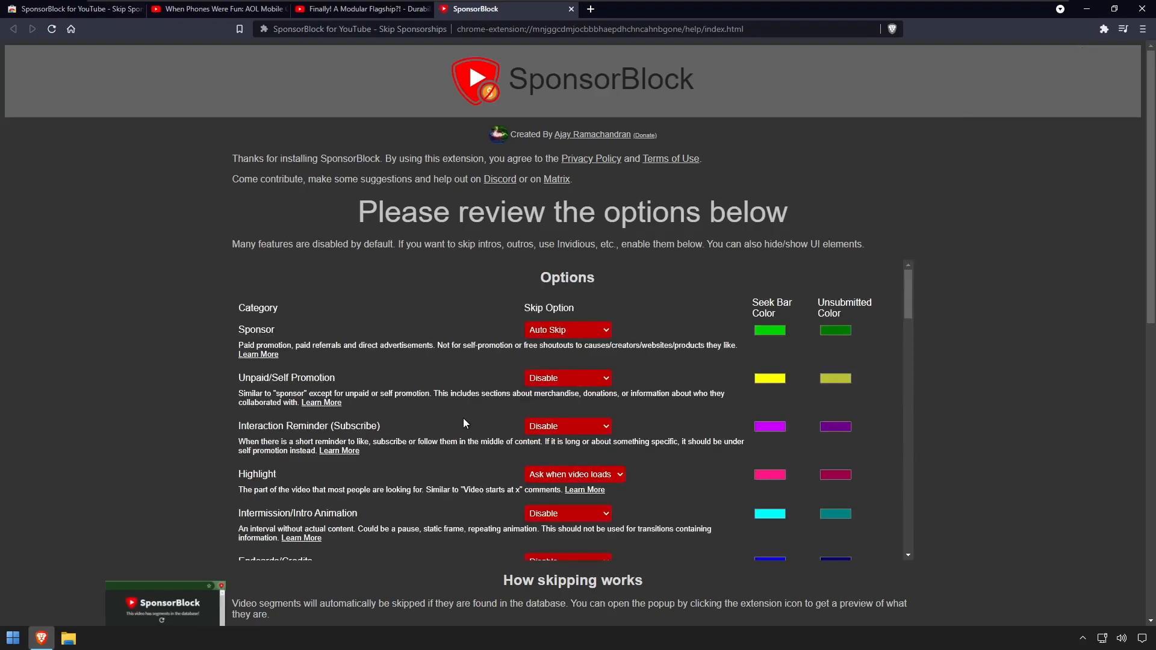
pyautogui.moveTo(413, 423)
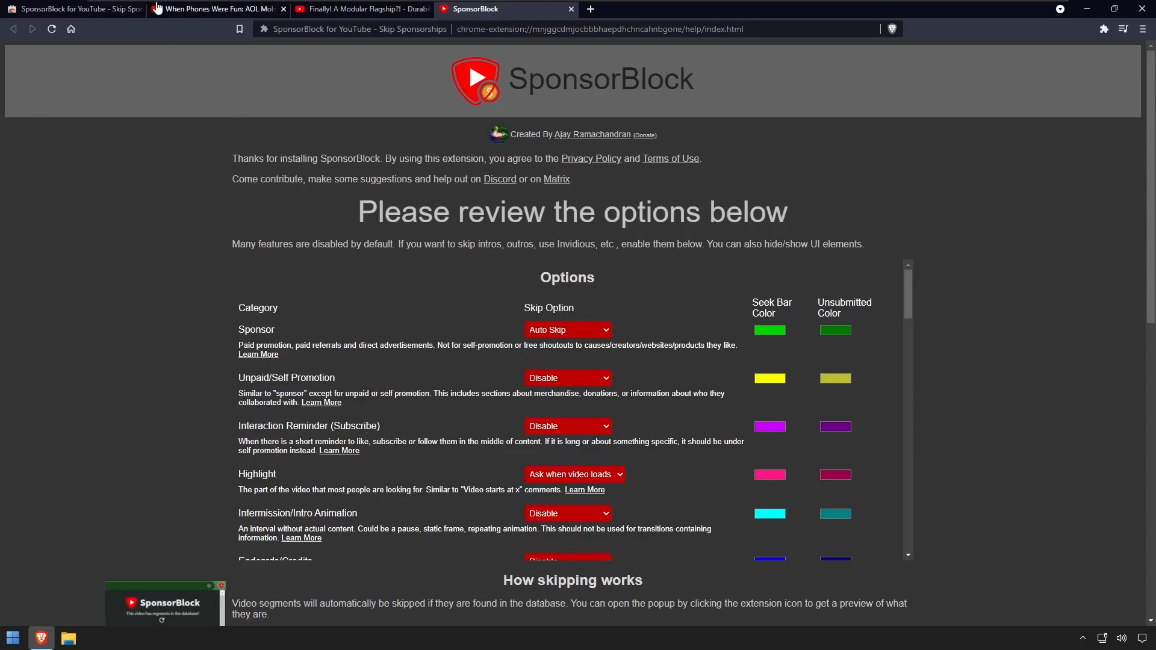
# Watch the AOL Mobile Communicator video until SponsorBlock skips its sponsor segment.
pyautogui.click(217, 9)
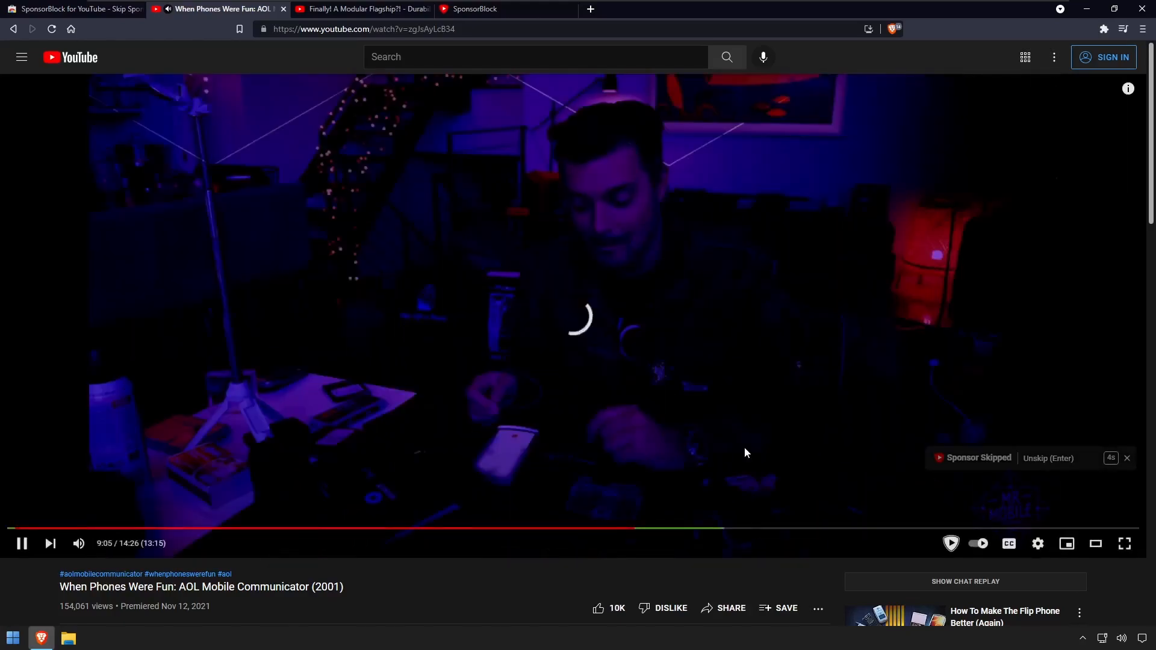
pyautogui.click(362, 9)
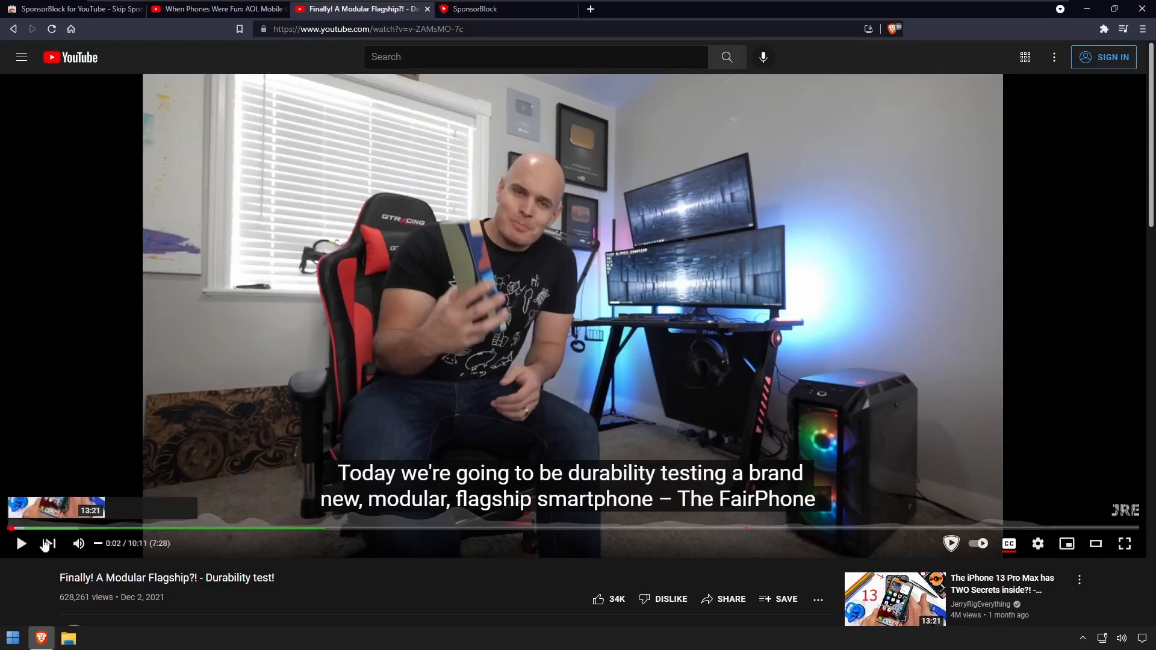
# Resume the durability test video to see its green sponsor marking and 7:28 length.
pyautogui.click(20, 543)
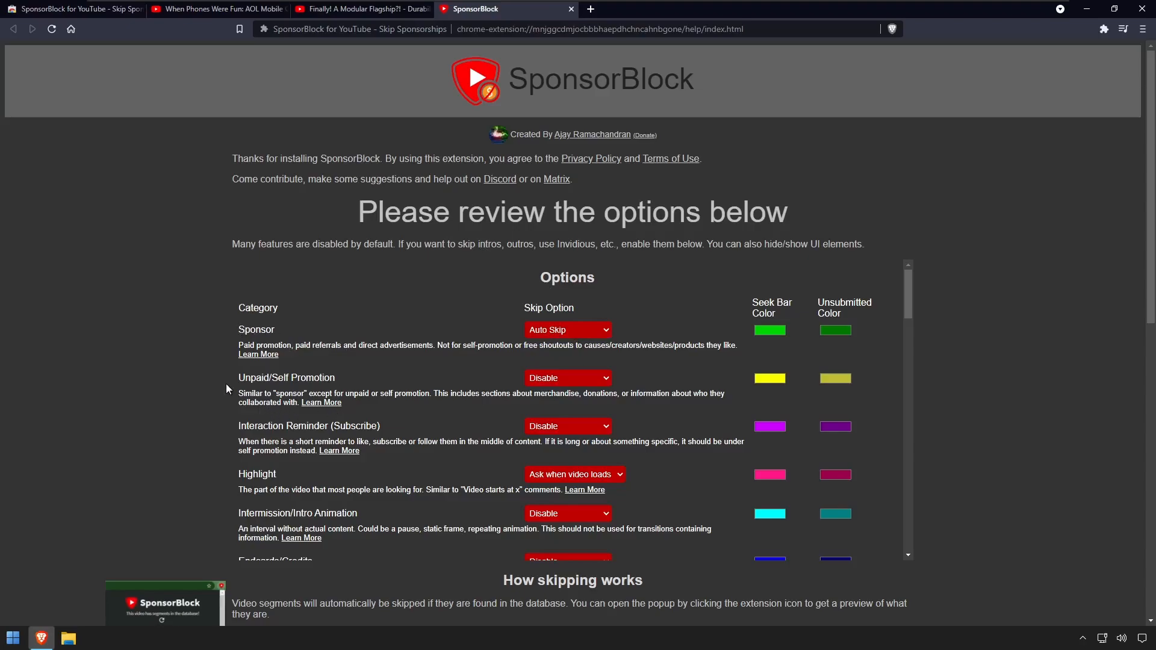
pyautogui.moveTo(233, 433)
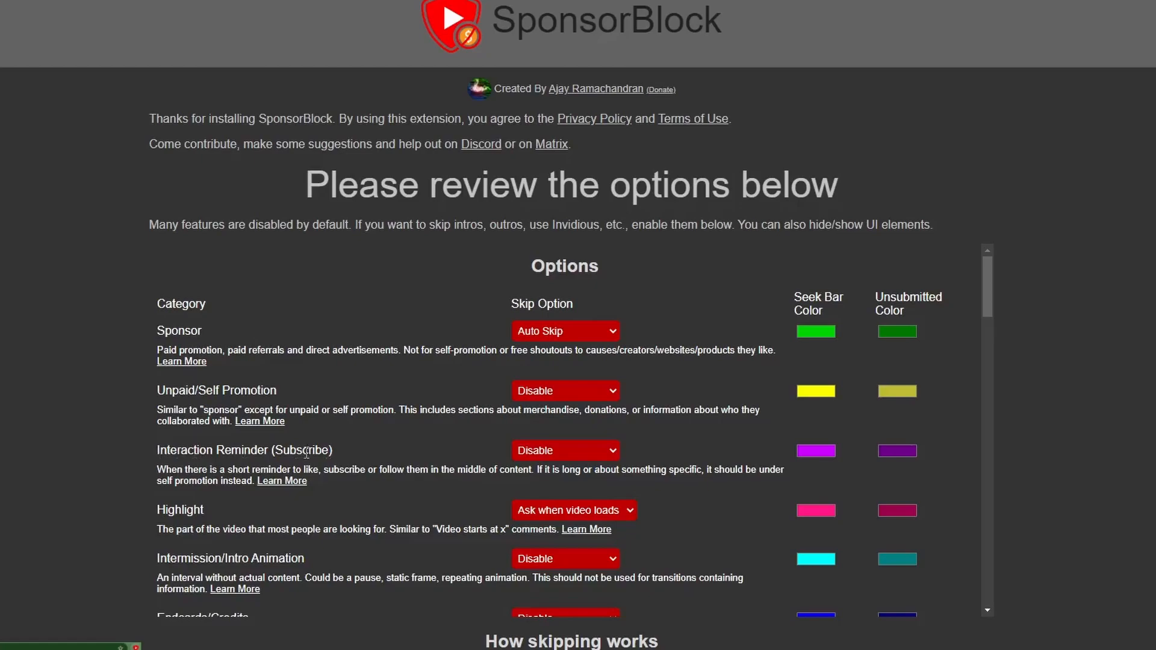
pyautogui.scroll(-3)
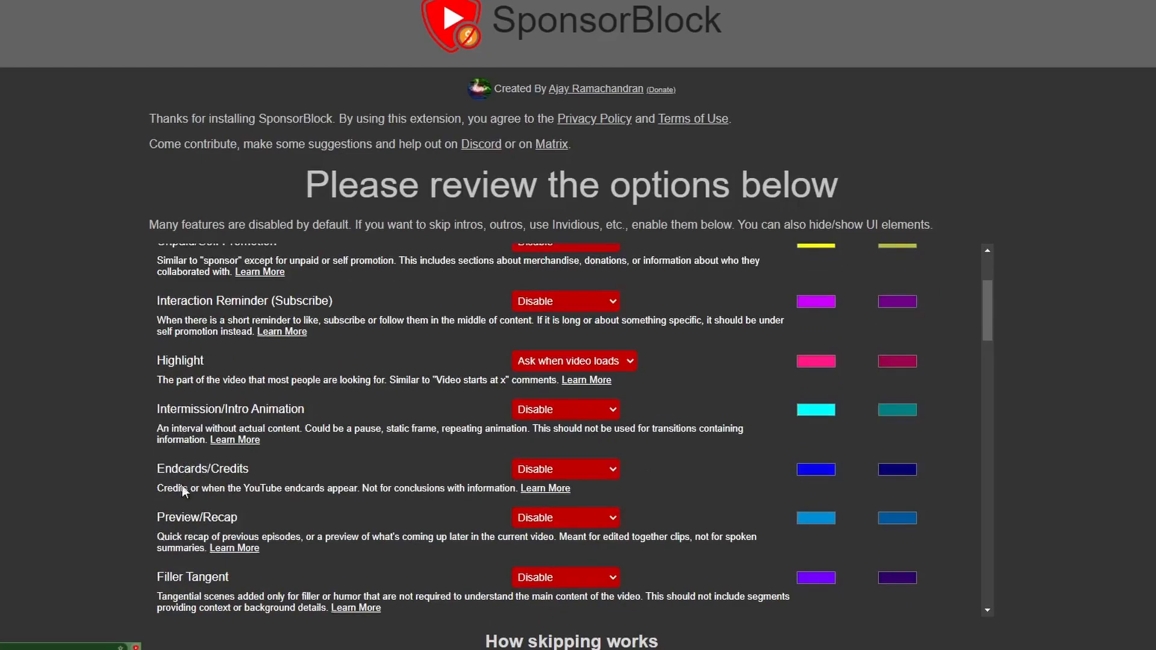
pyautogui.doubleClick(203, 469)
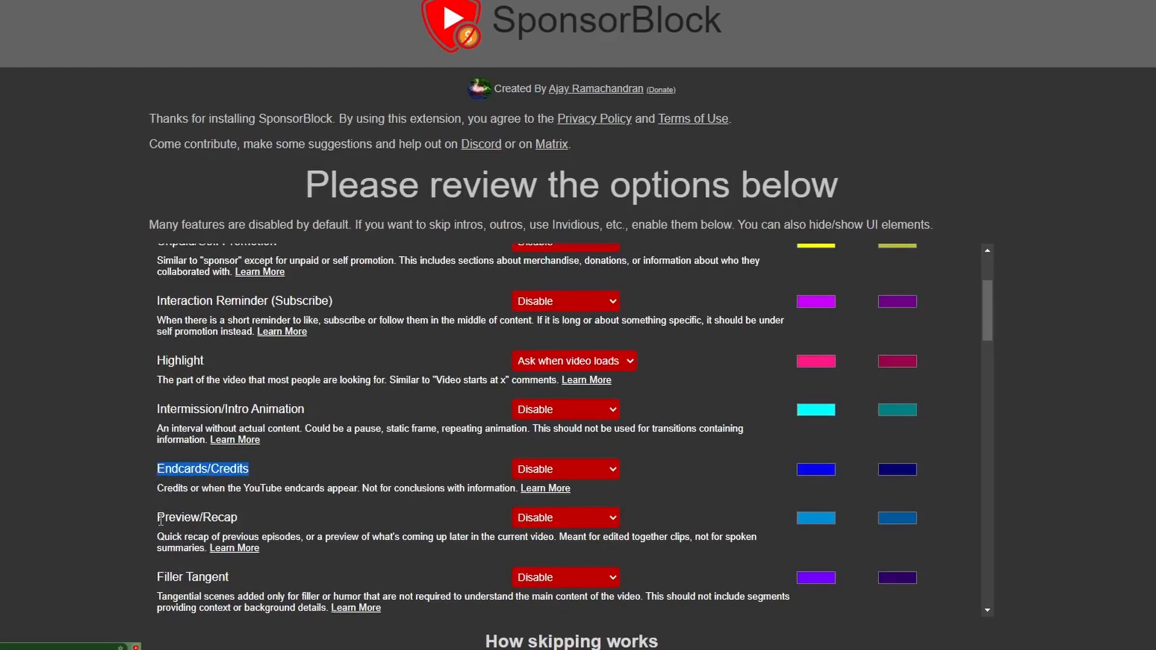
pyautogui.scroll(-3)
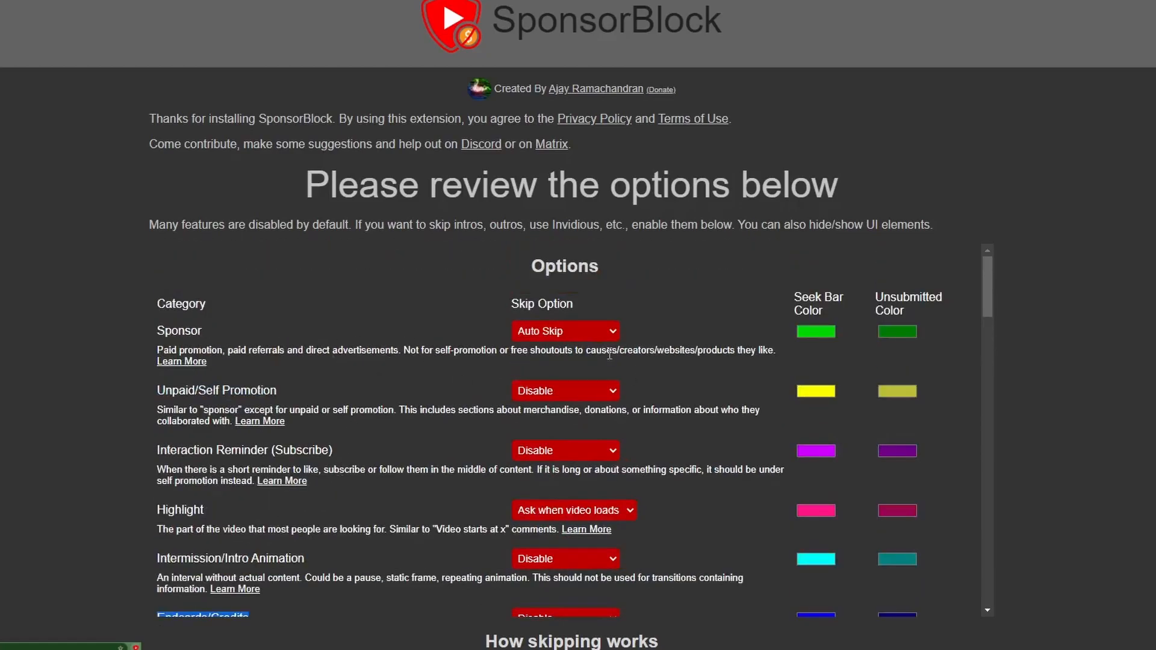
pyautogui.click(565, 331)
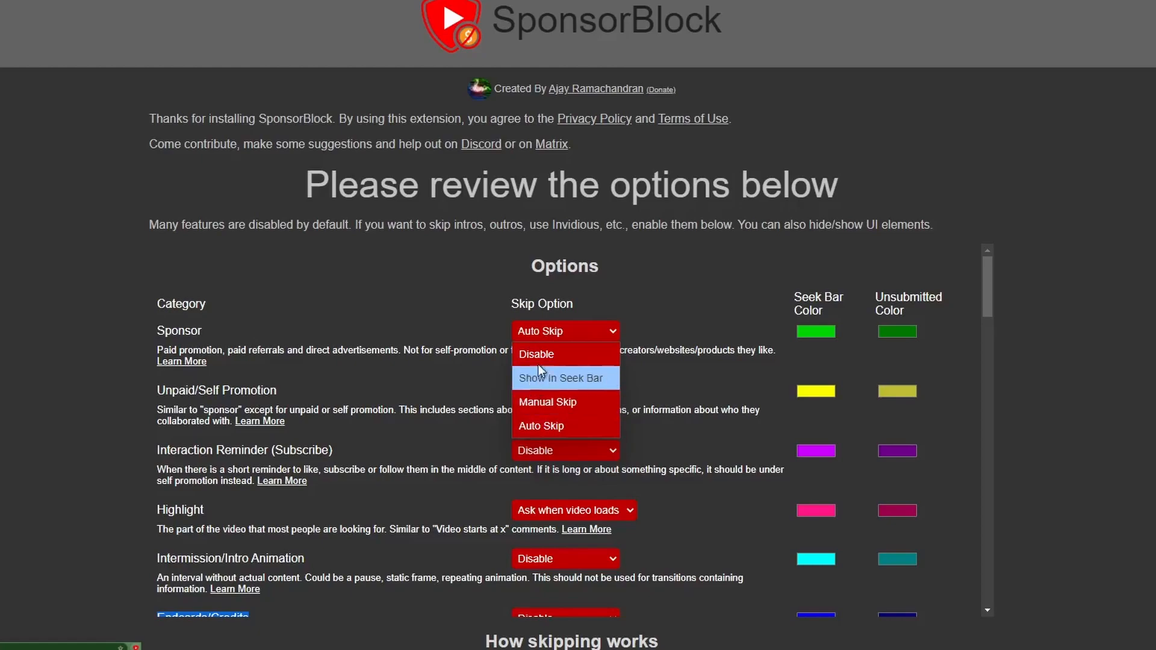
pyautogui.moveTo(561, 354)
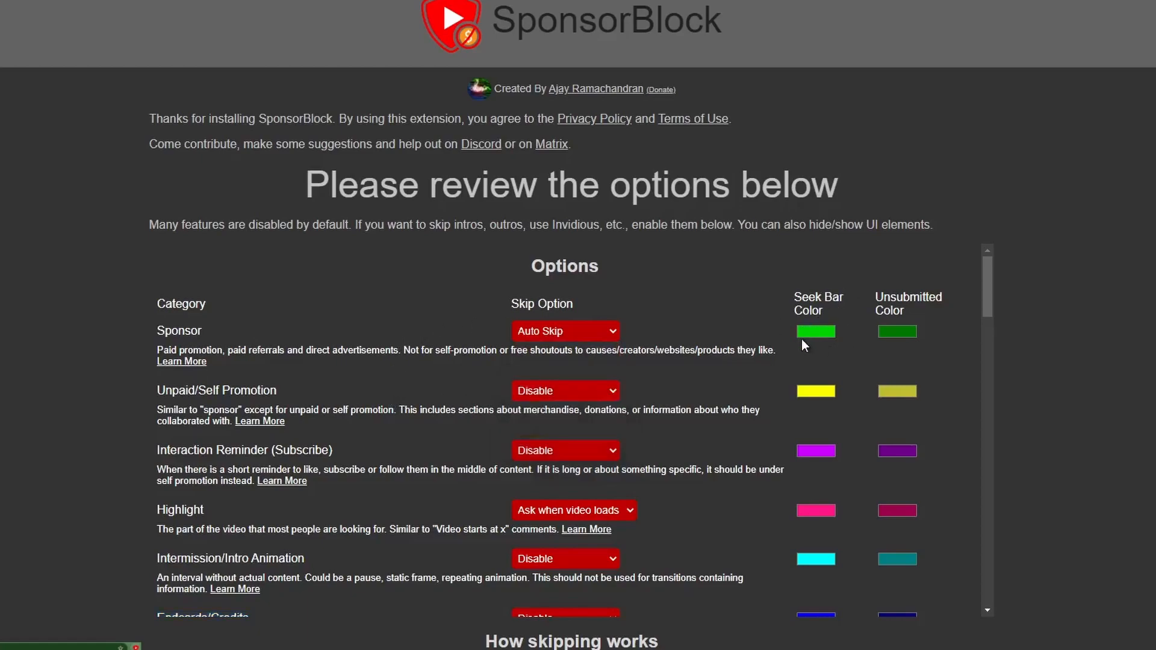
# Change the Sponsor seek-bar colour to blue and set Filler Tangent to Auto Skip.
pyautogui.click(815, 331)
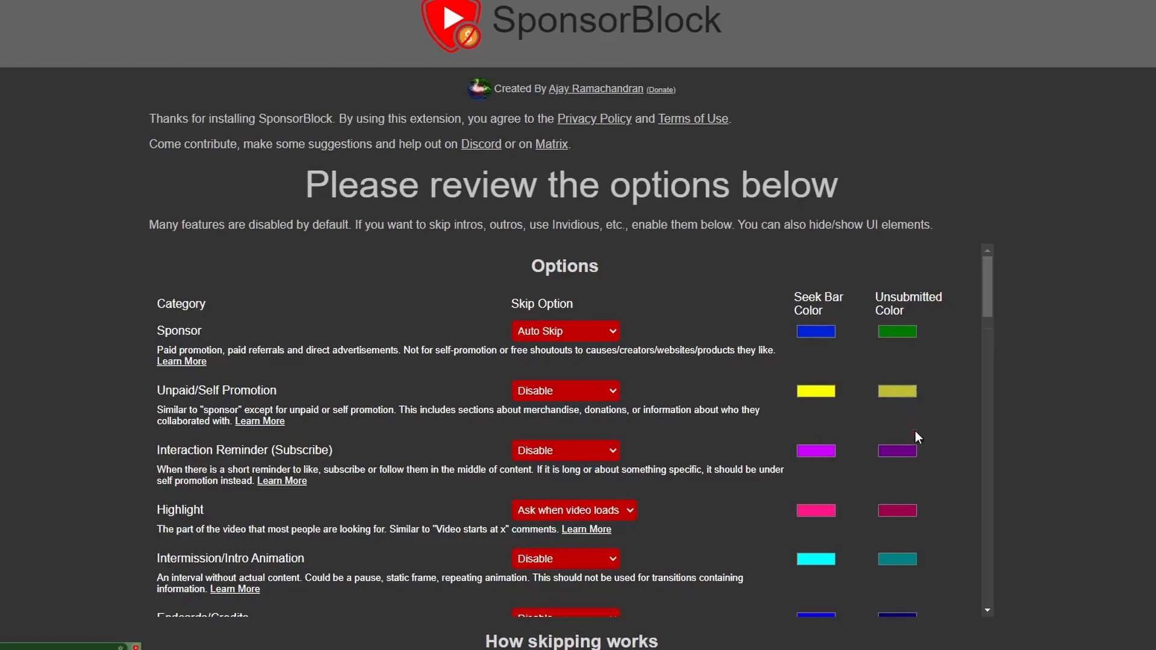
pyautogui.moveTo(466, 269)
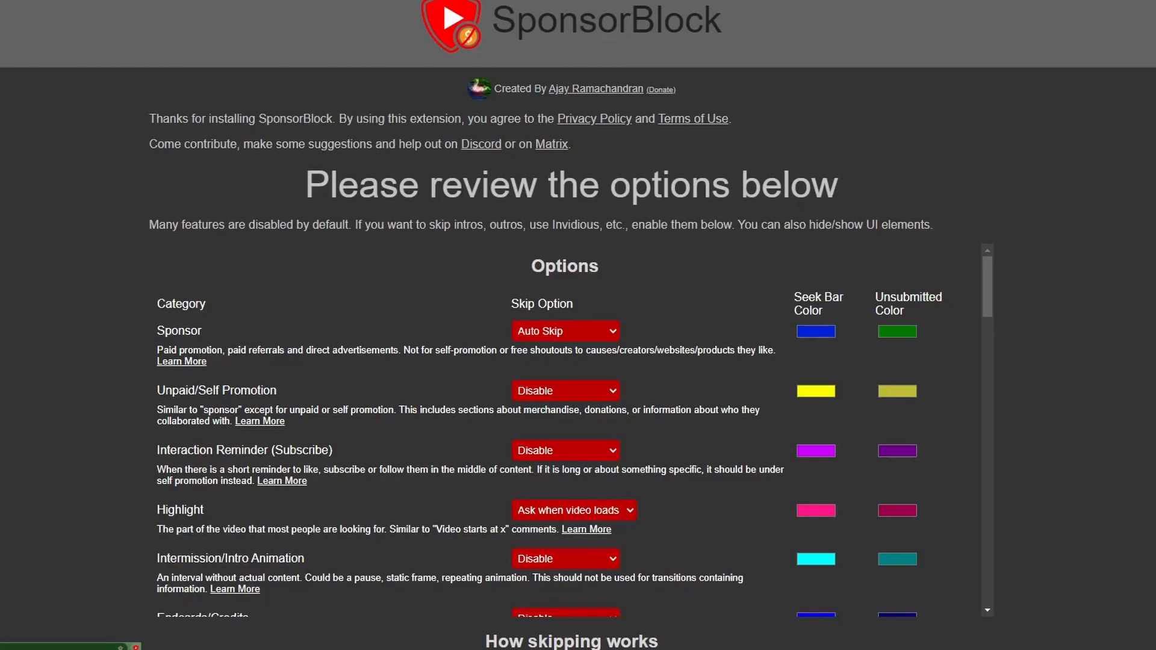
pyautogui.scroll(-3)
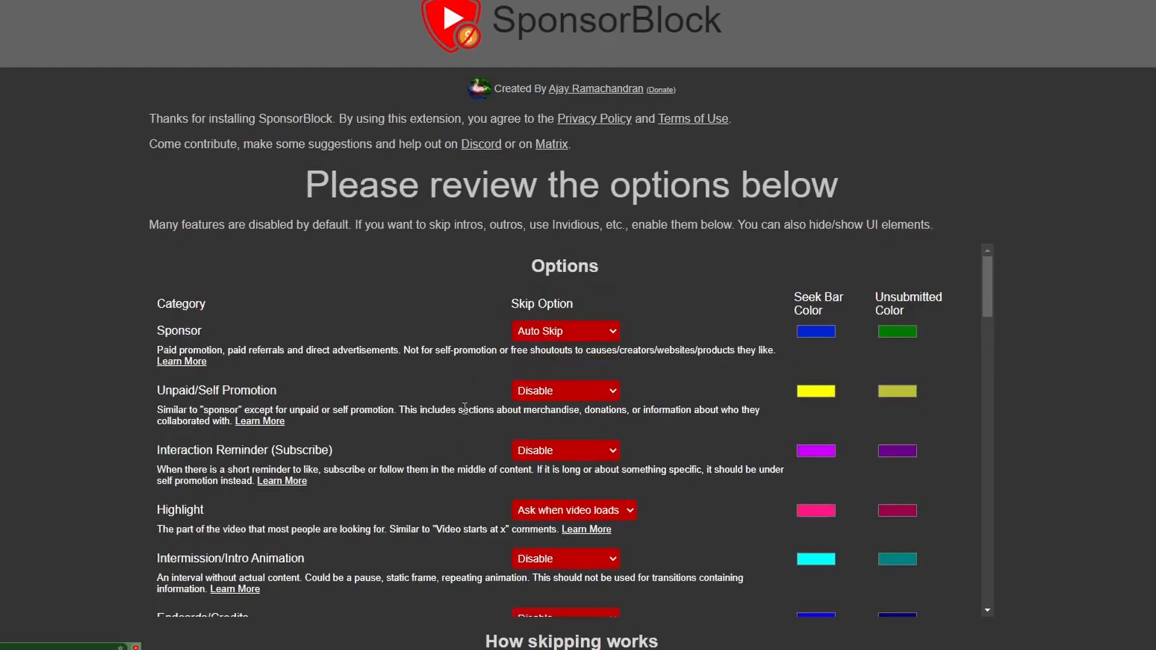
pyautogui.scroll(-3)
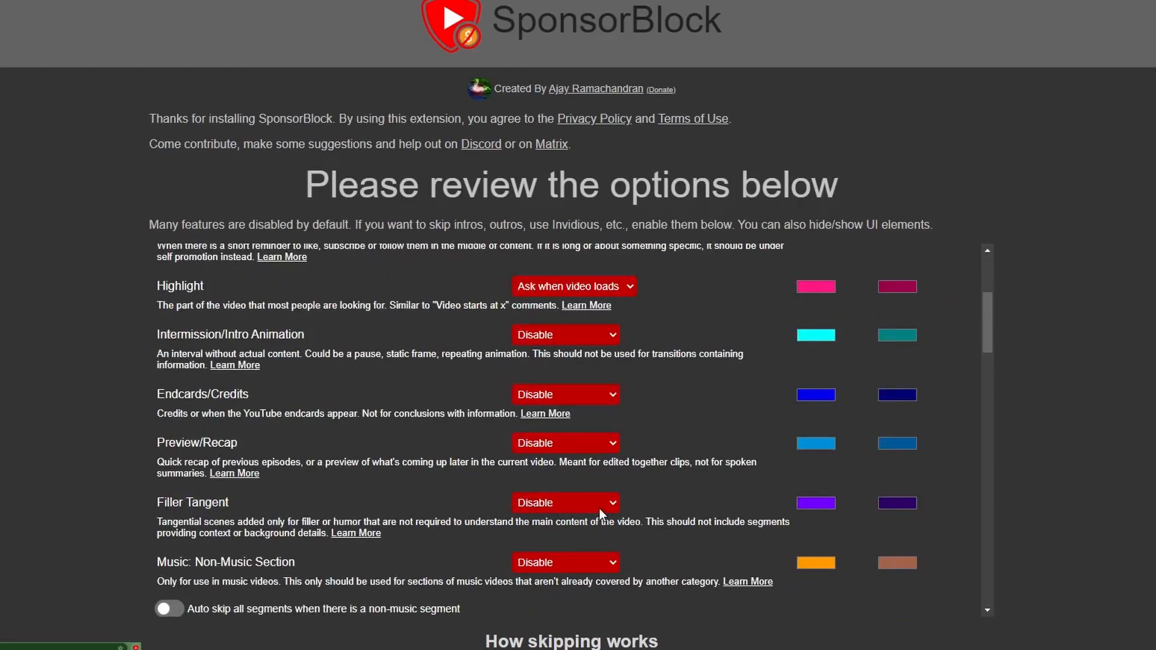
pyautogui.click(565, 502)
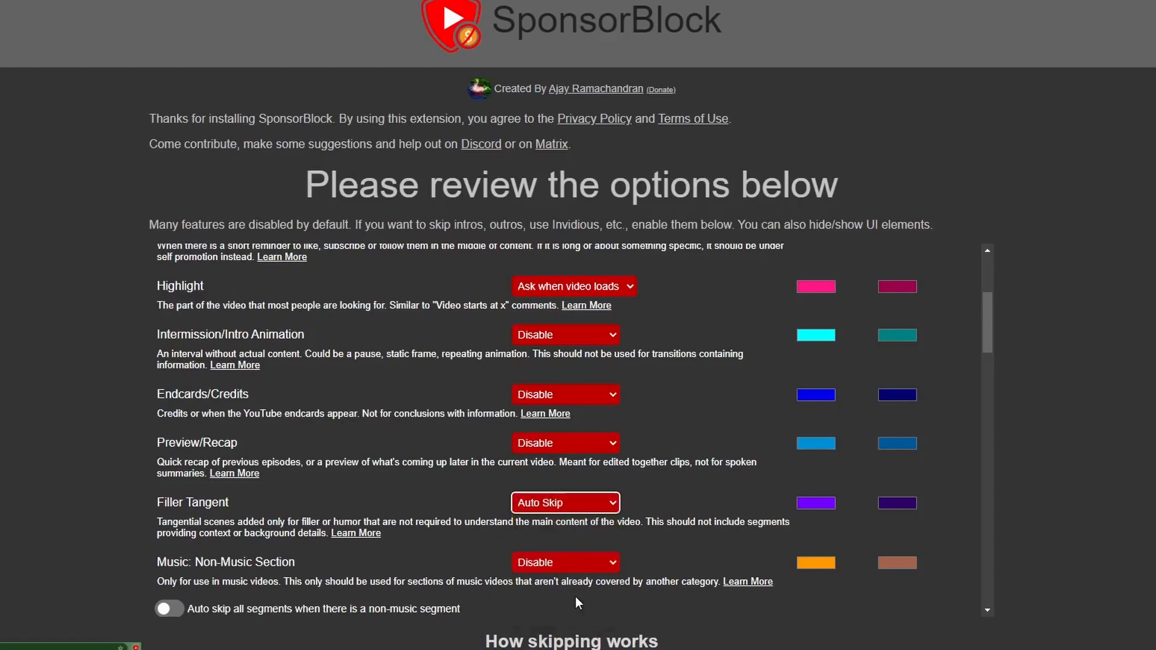
pyautogui.scroll(-3)
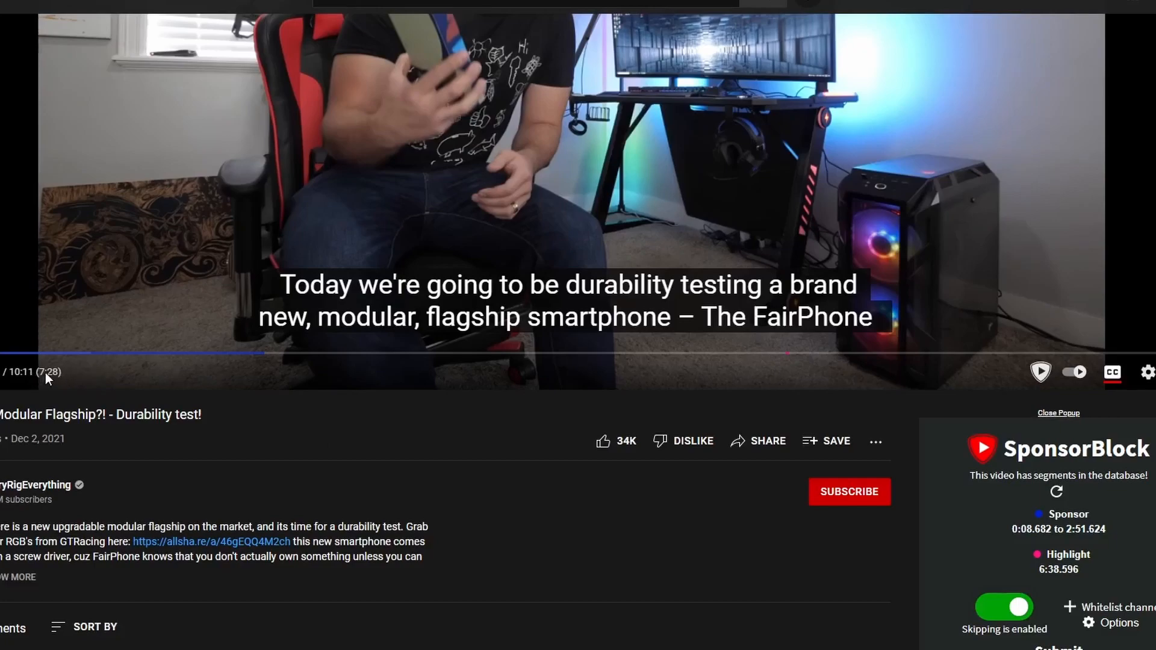
pyautogui.moveTo(50, 378)
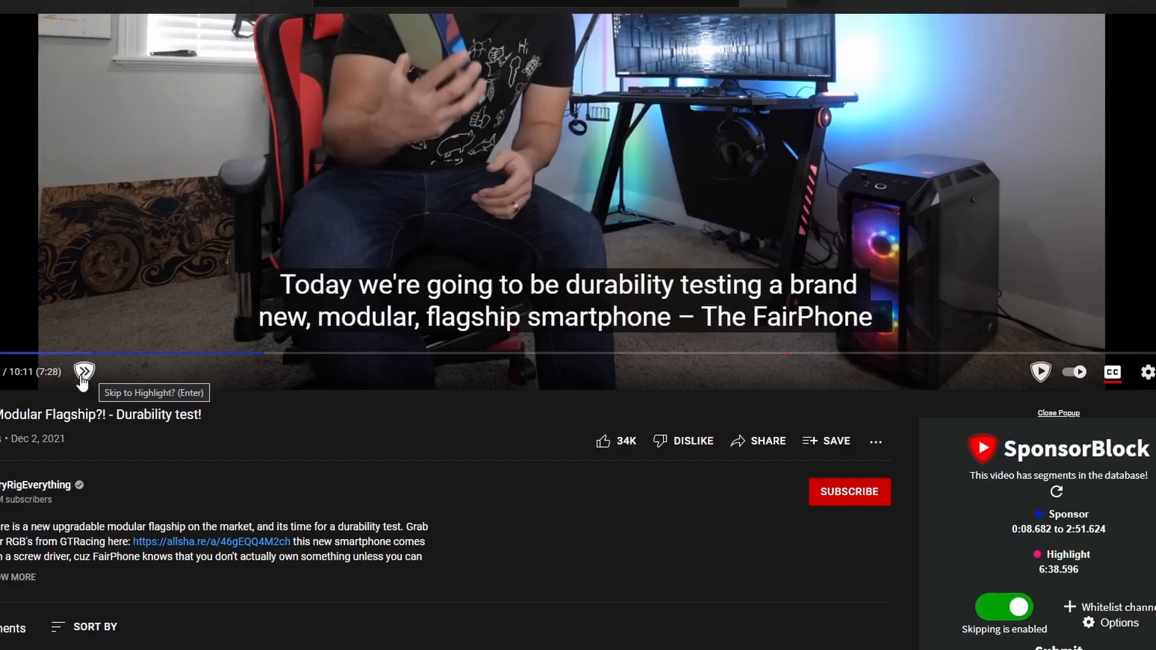
# Jump the durability test video to its Highlight with the Skip to Highlight button.
pyautogui.click(83, 375)
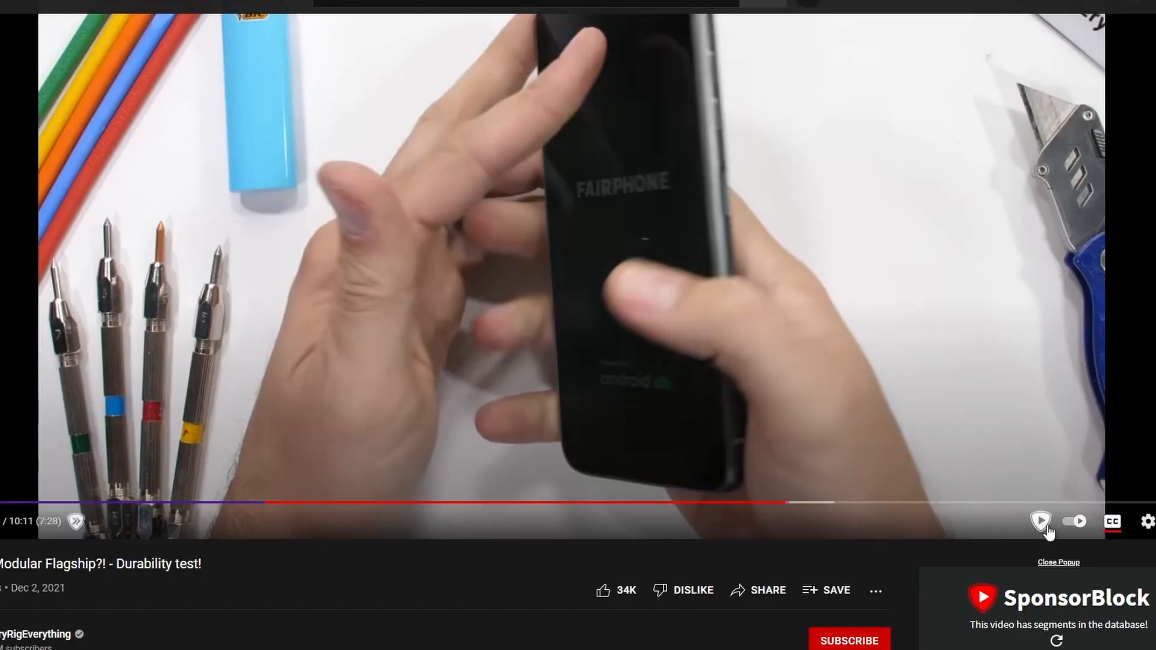
pyautogui.moveTo(1040, 522)
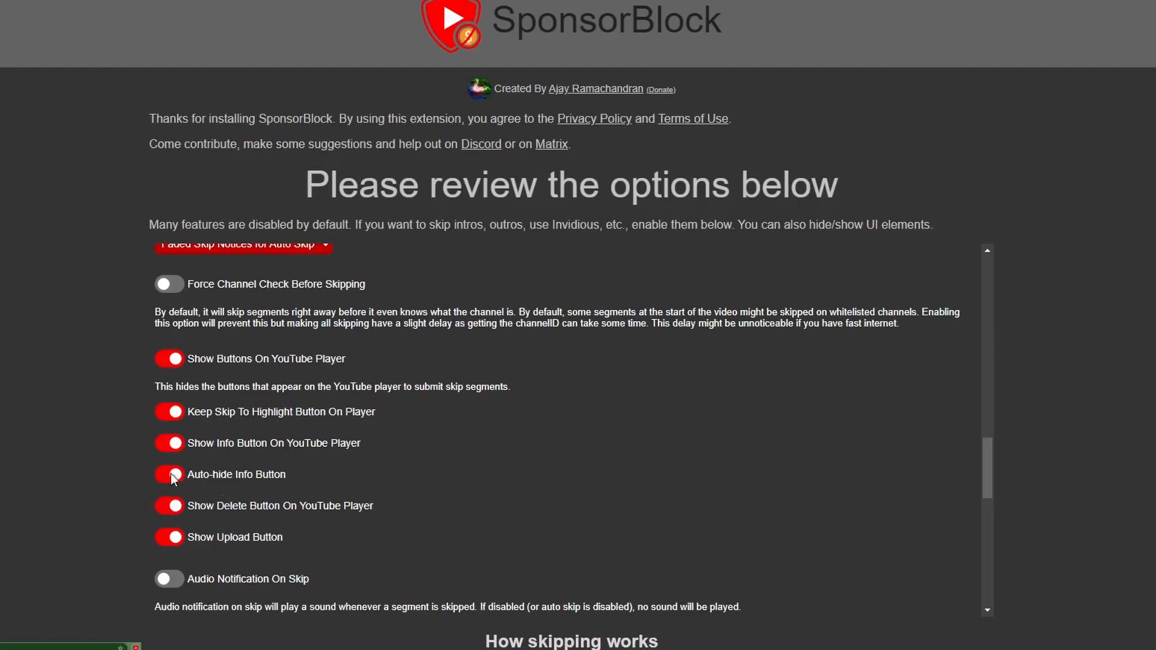
# Scroll down the SponsorBlock options to the player button and tracking toggles.
pyautogui.scroll(-3)
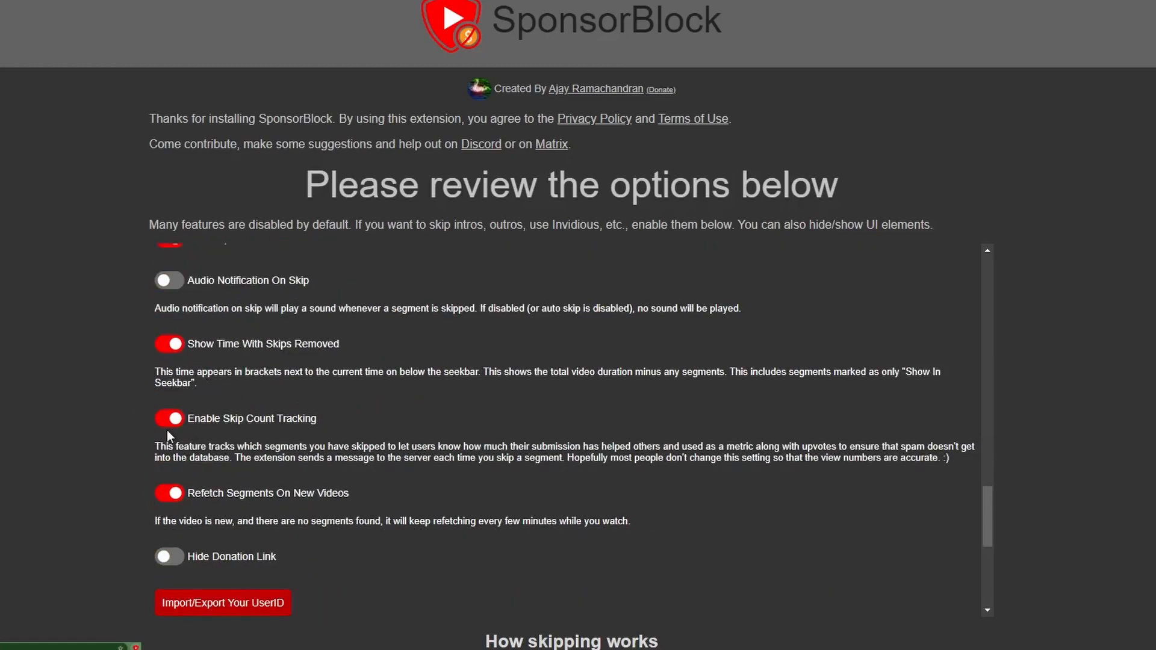